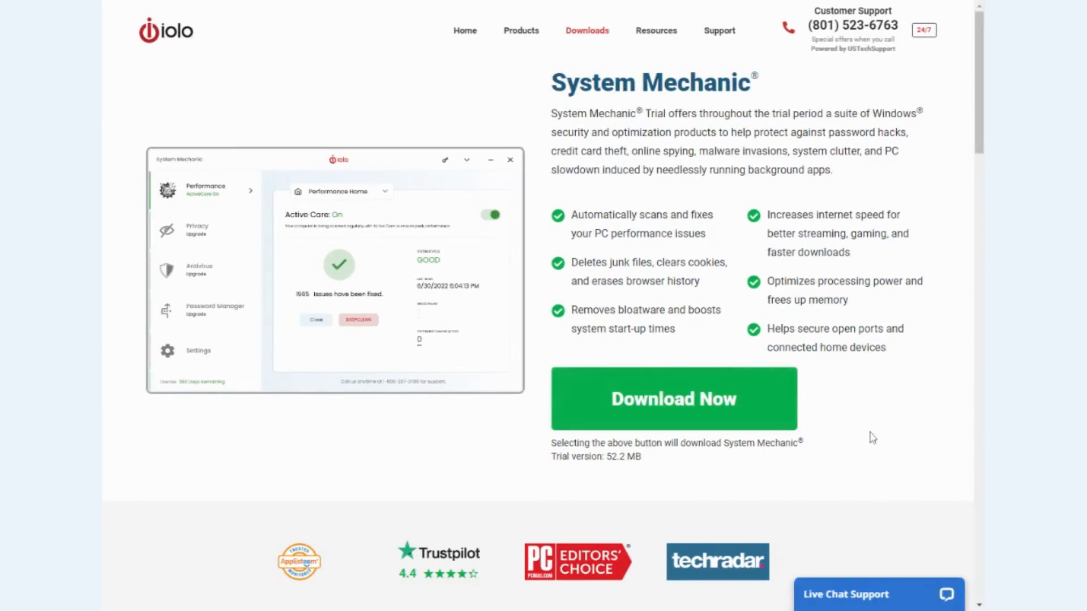
pyautogui.moveTo(671, 403)
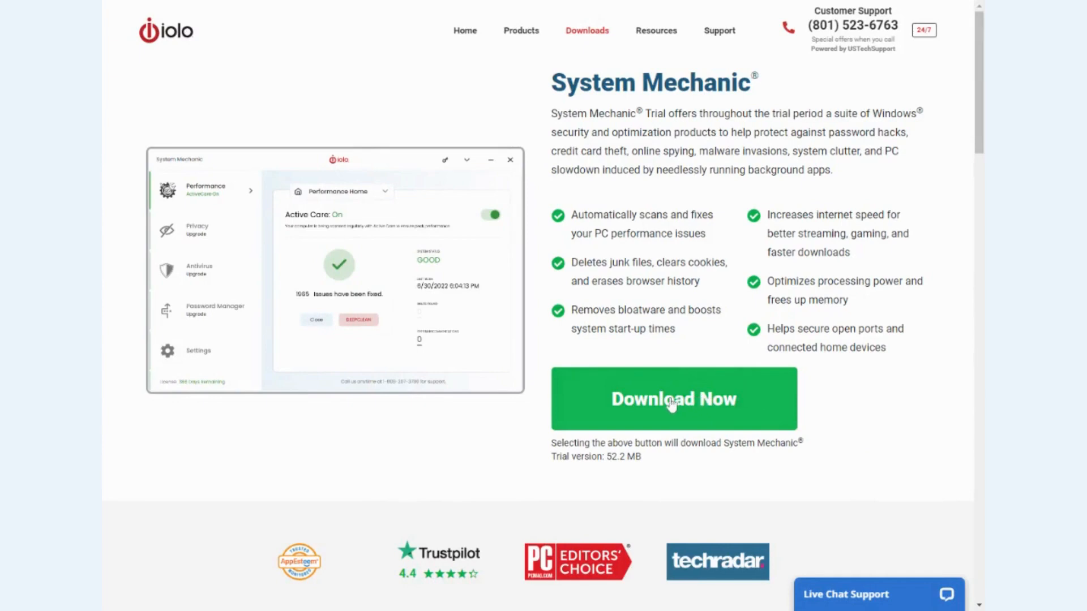
# Download the System Mechanic trial installer from the iolo product page
pyautogui.click(674, 399)
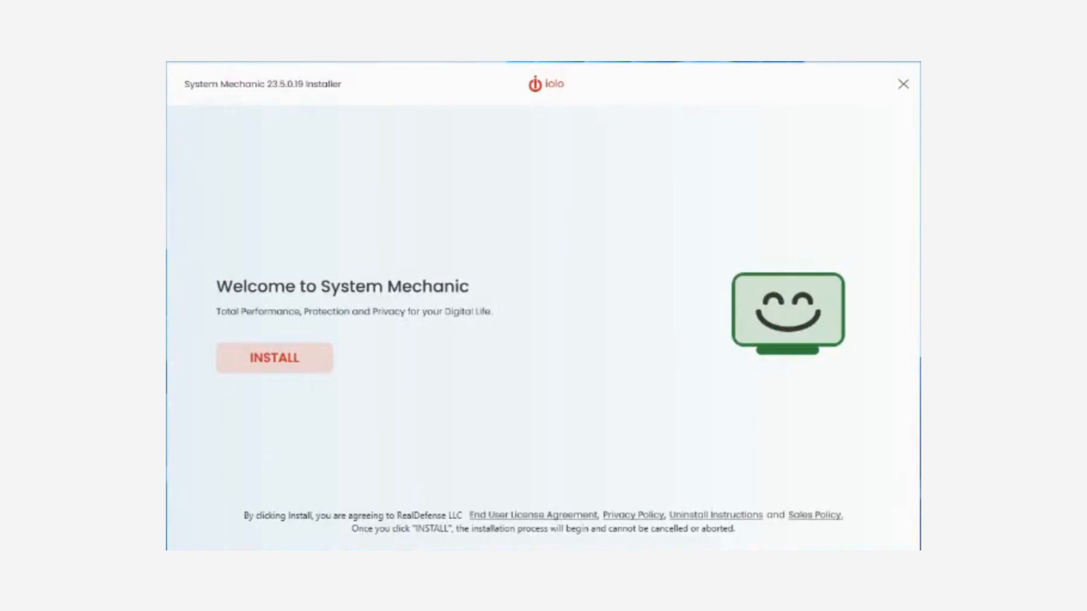
pyautogui.moveTo(669, 248)
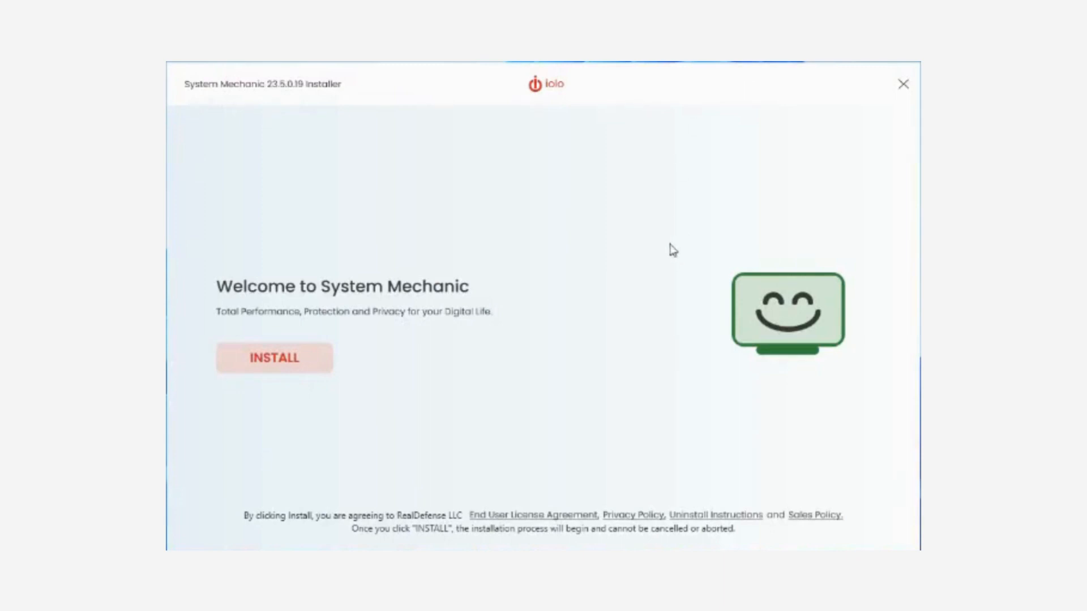
pyautogui.moveTo(301, 366)
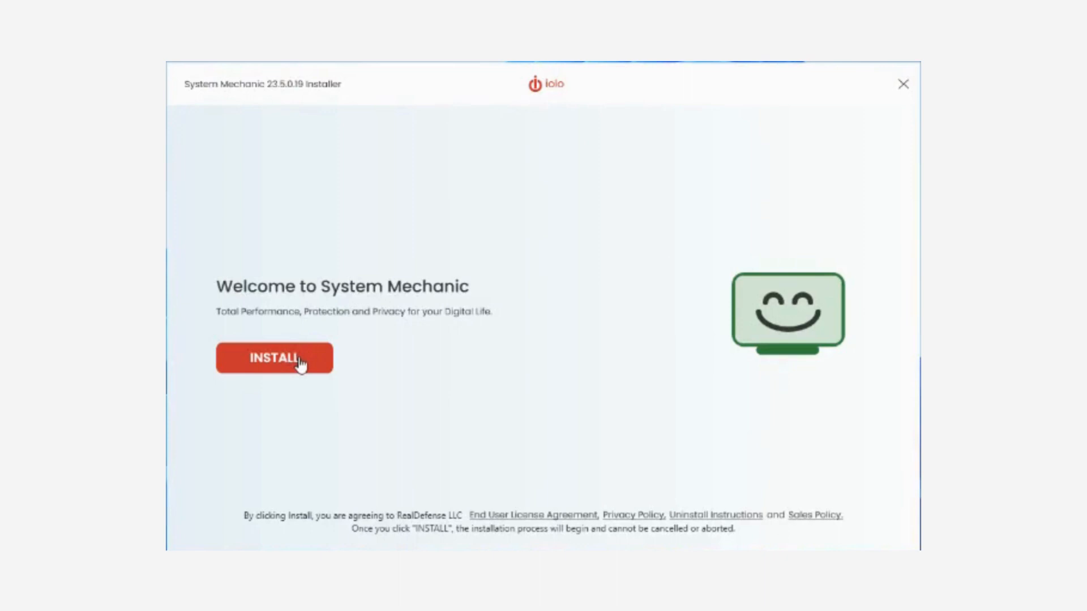
# Install System Mechanic 23.5.0.19 from the installer welcome screen
pyautogui.click(274, 358)
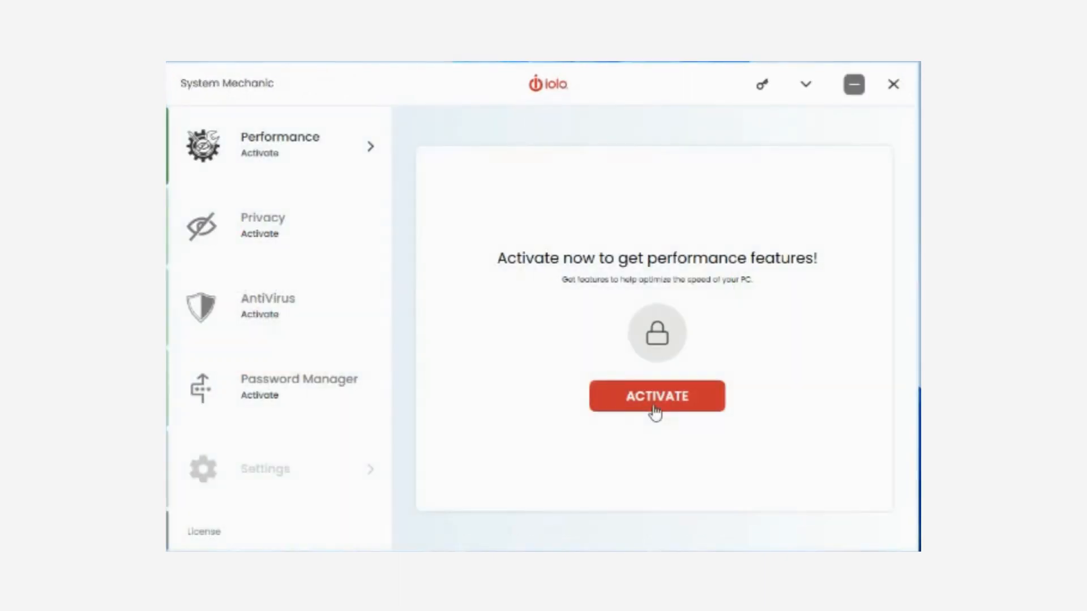
# Activate the 30-day System Mechanic trial license without an activation key
pyautogui.click(657, 396)
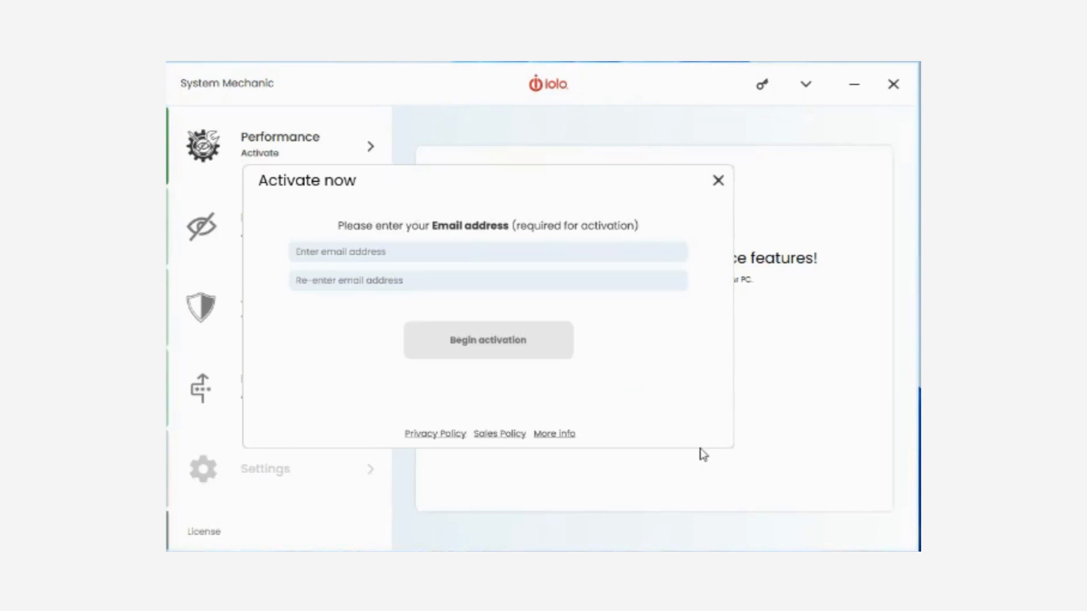
pyautogui.moveTo(716, 454)
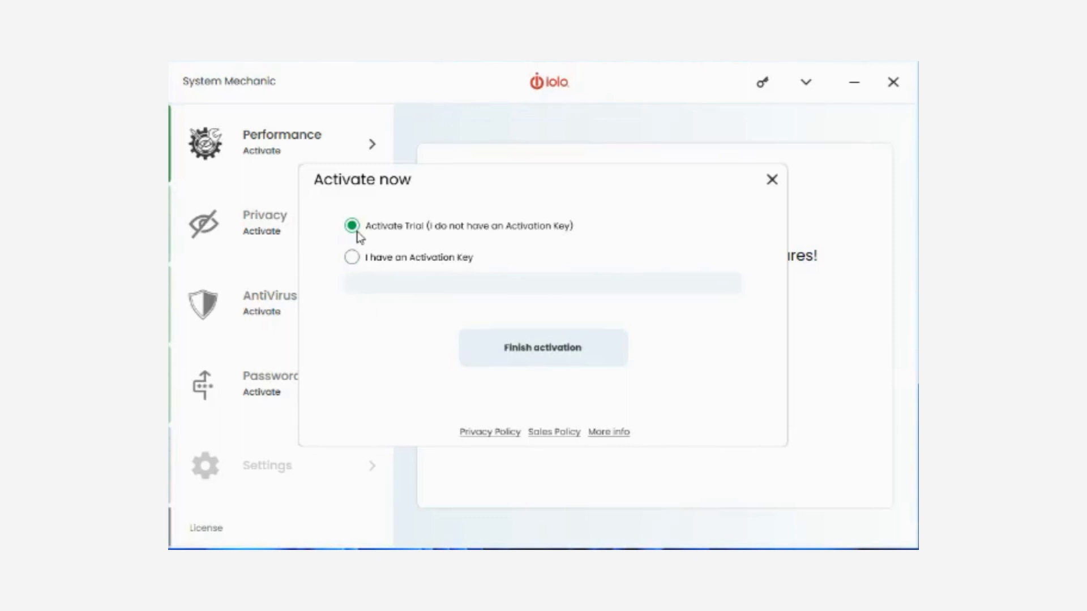
pyautogui.click(543, 348)
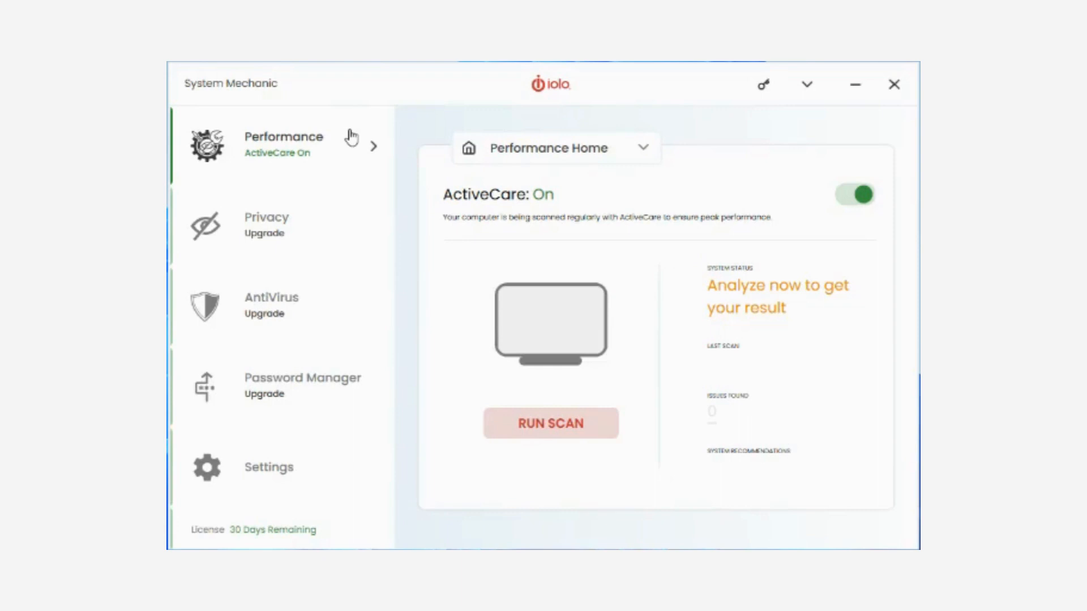
pyautogui.moveTo(569, 318)
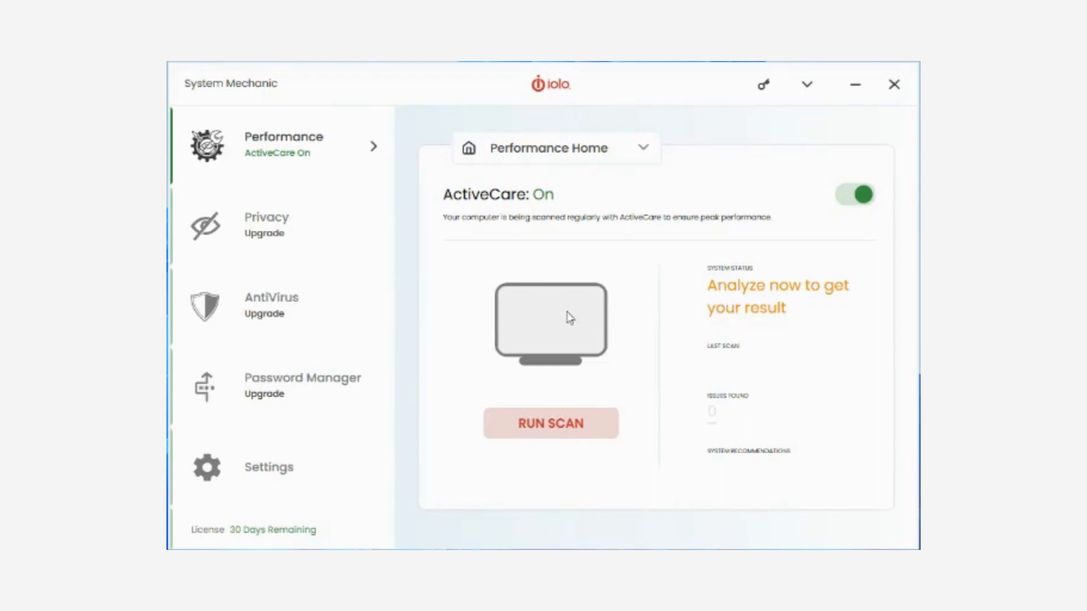
pyautogui.moveTo(567, 427)
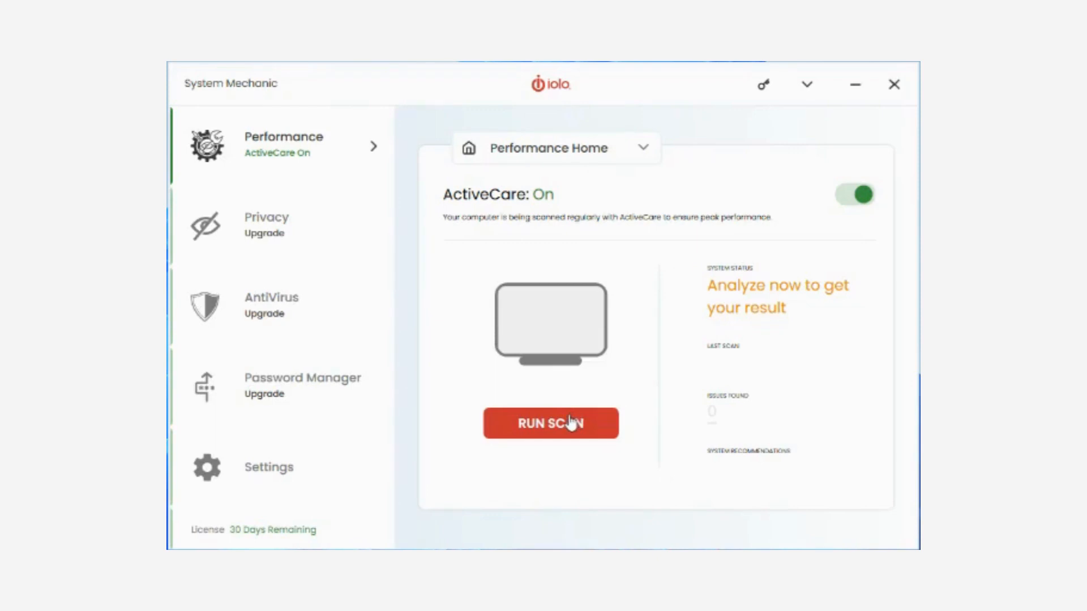
# Run the ActiveCare performance scan, fixing 492 issues with 2 recommendations
pyautogui.click(550, 423)
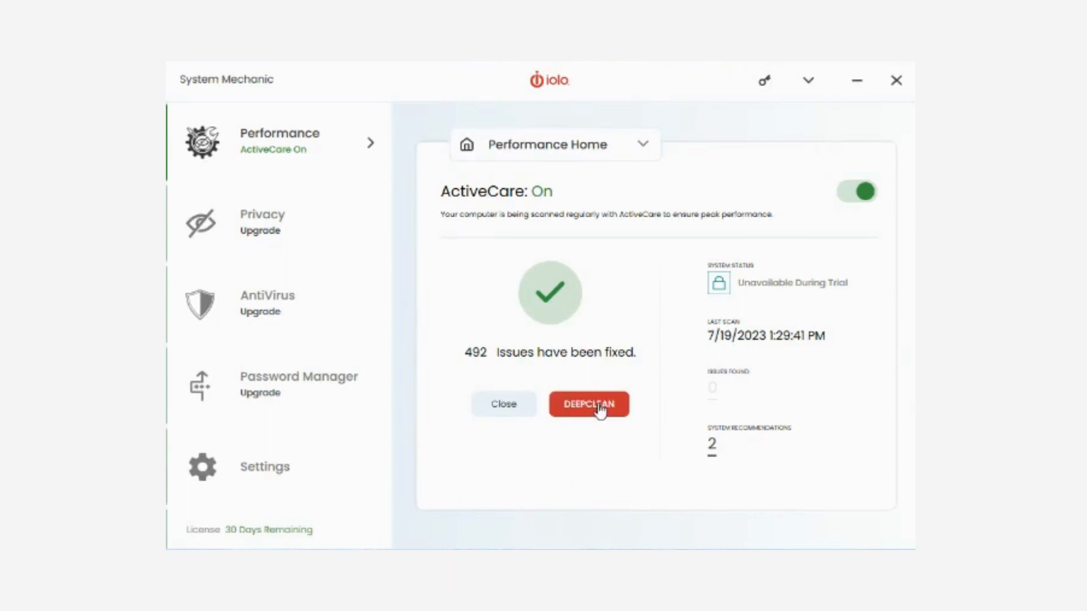
# Start a Deepclean from the scan results to remove clutter
pyautogui.click(589, 405)
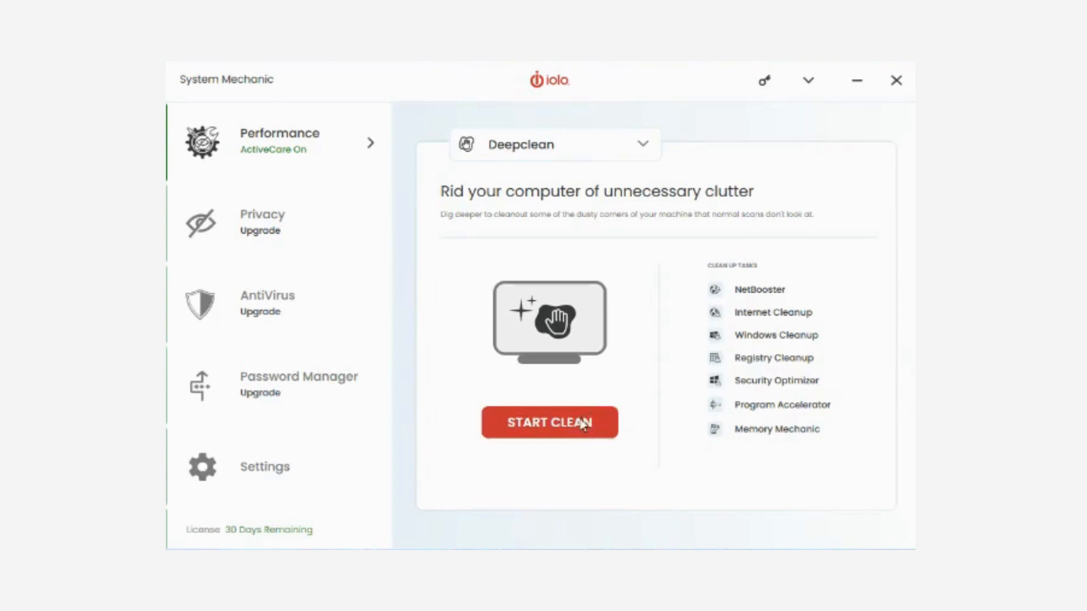
pyautogui.click(549, 422)
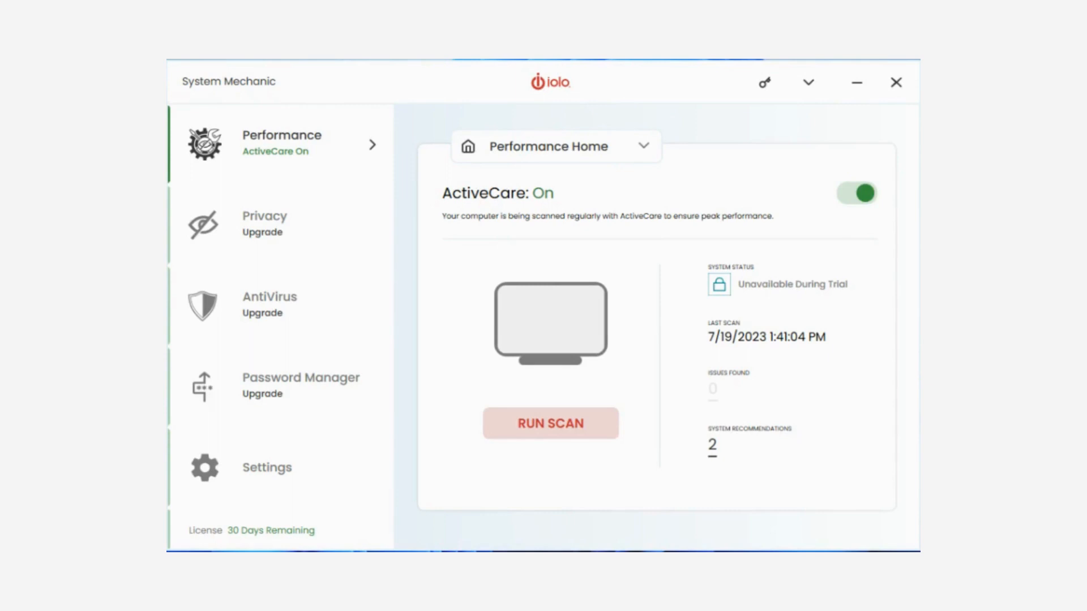
pyautogui.moveTo(579, 439)
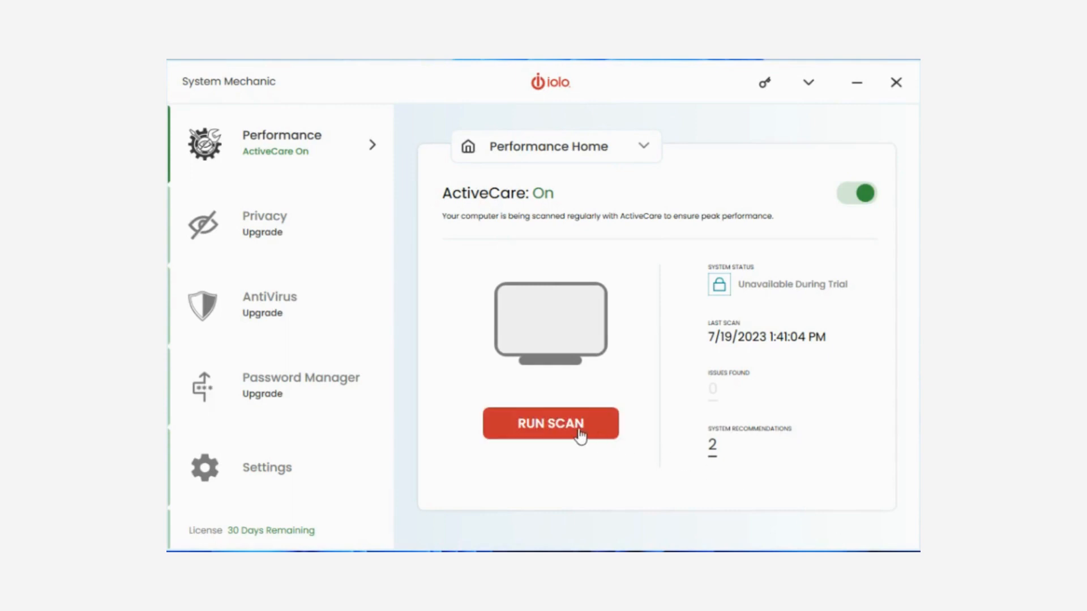